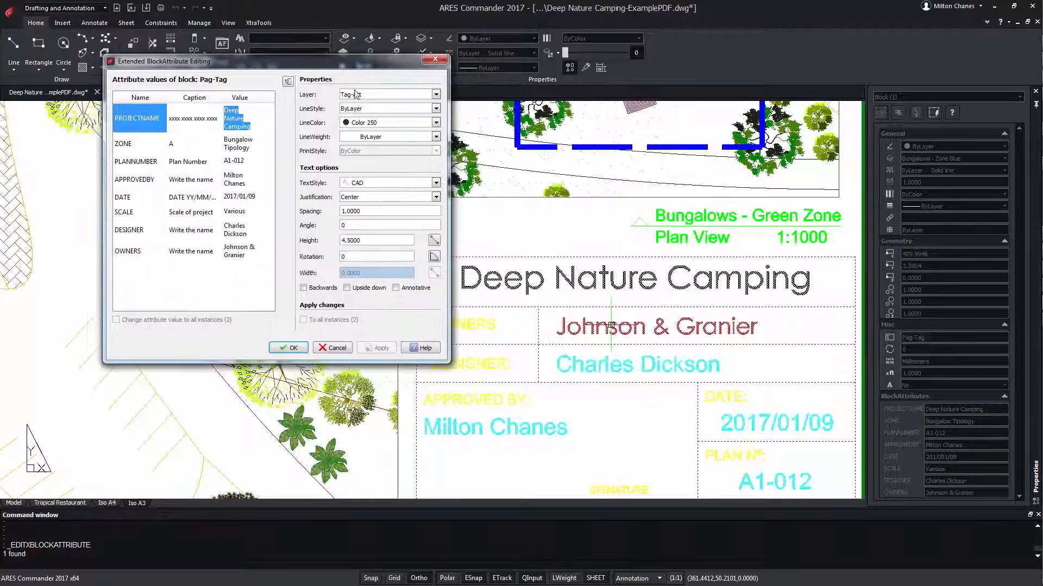
Set the OWNERS attribute to Johnson & Johnson with blue LineColor and confirm the edits.
{"action": "left_click", "coordinate": [127, 251]}
{"action": "type", "text": "Johnson"}
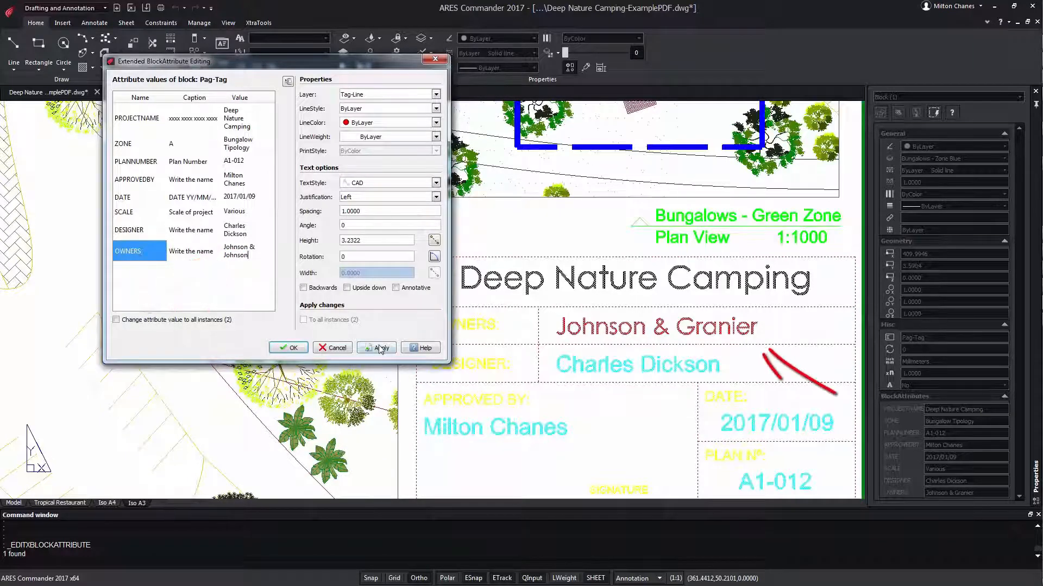
{"action": "left_click", "coordinate": [376, 347]}
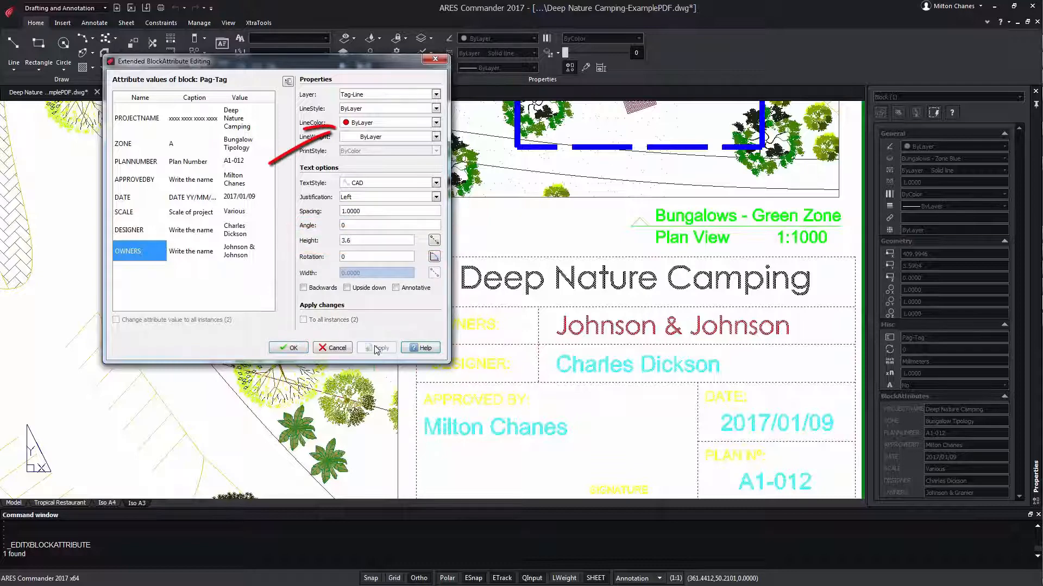
{"action": "left_click", "coordinate": [436, 121]}
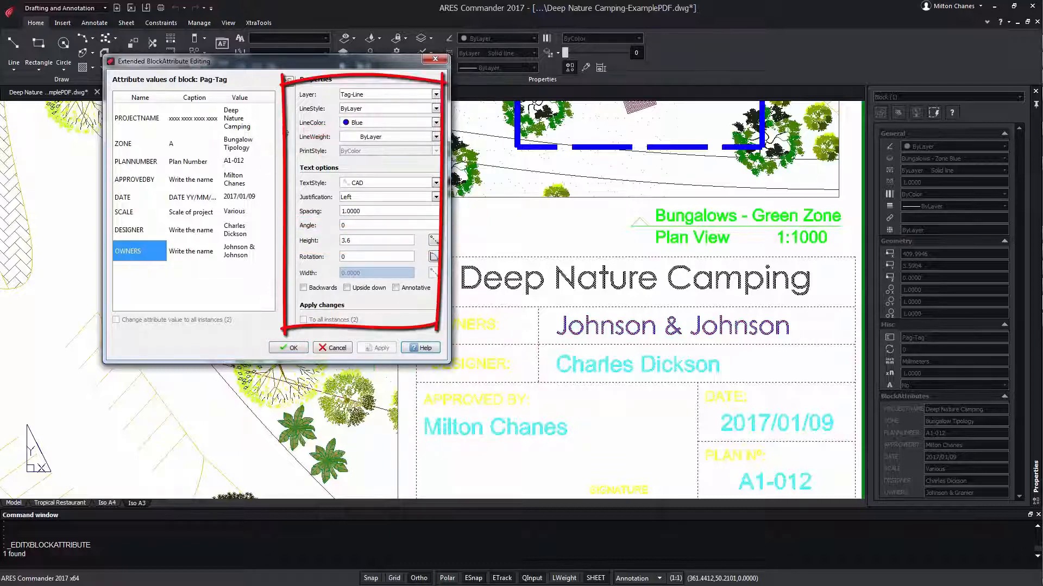
{"action": "left_click", "coordinate": [157, 91]}
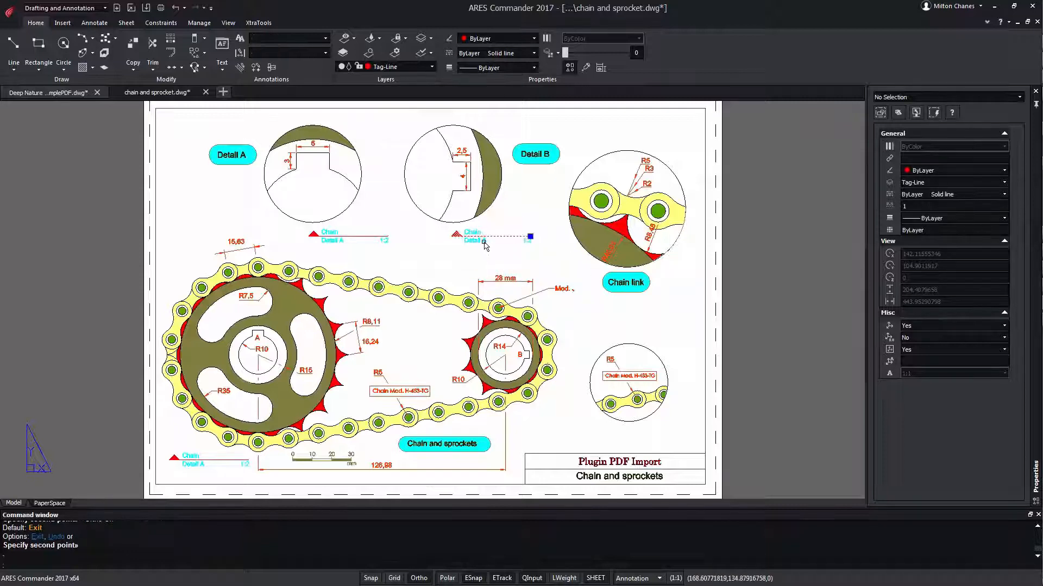
Review the Chain / Detail A label's attribute values, then close the editor unchanged.
{"action": "double_click", "coordinate": [479, 237]}
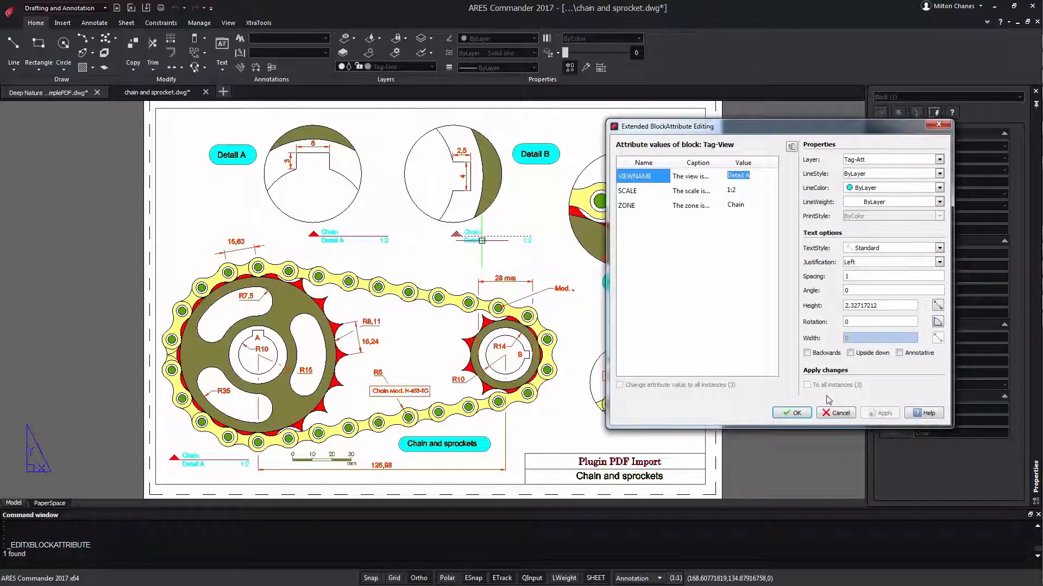
{"action": "left_click", "coordinate": [792, 413]}
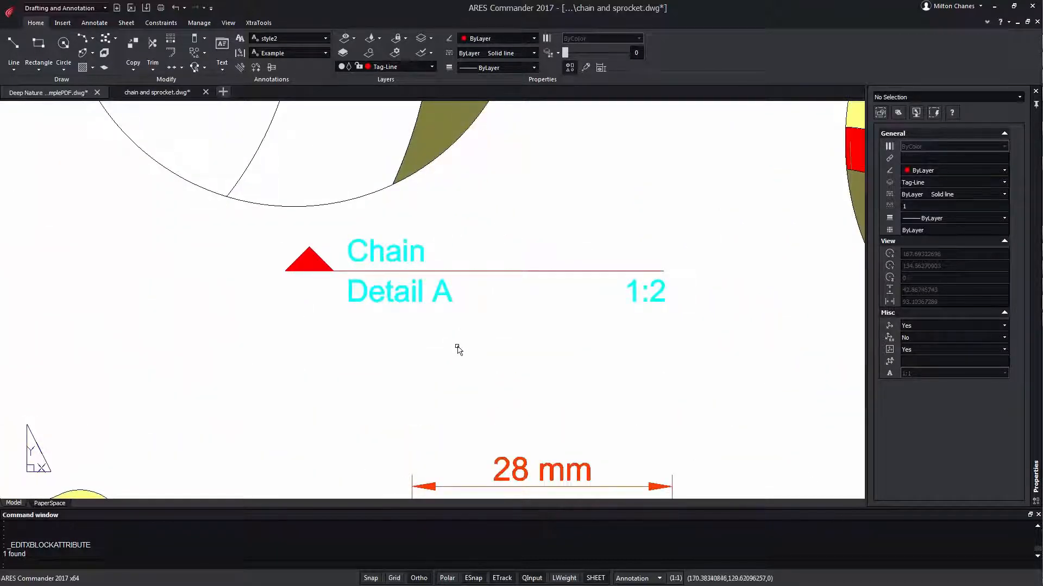
{"action": "mouse_move", "coordinate": [291, 105]}
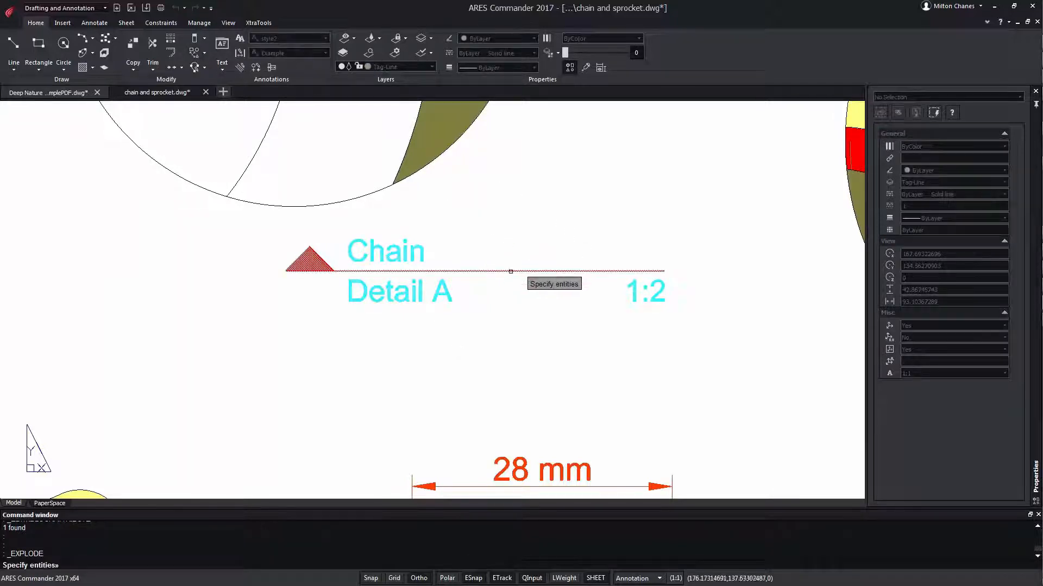
Explode the Chain / Detail A label block into separate objects.
{"action": "left_click", "coordinate": [510, 271]}
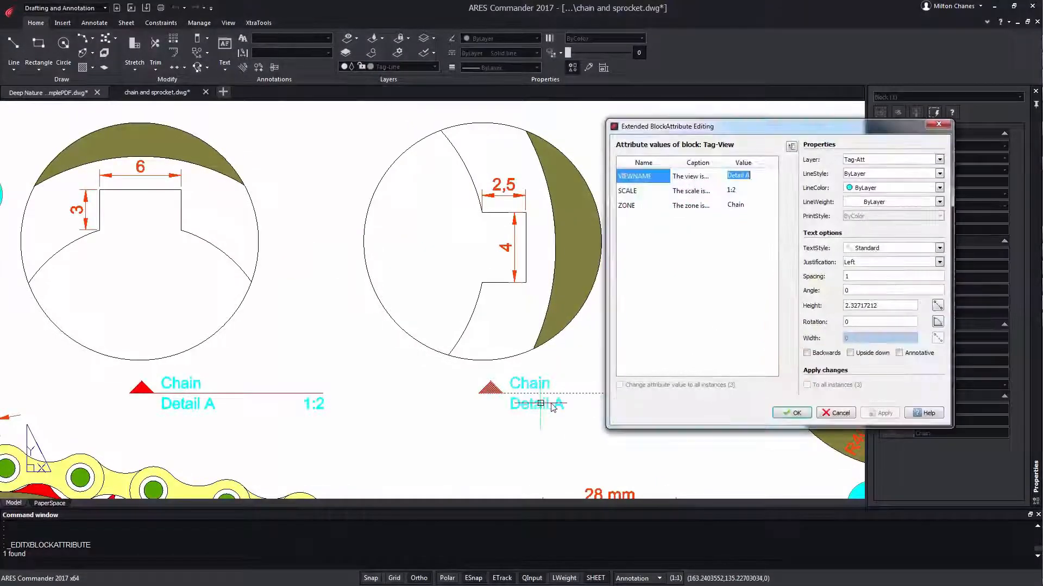
Change the copied label's VIEWNAME to Detail B, 1:2.
{"action": "left_click", "coordinate": [749, 176]}
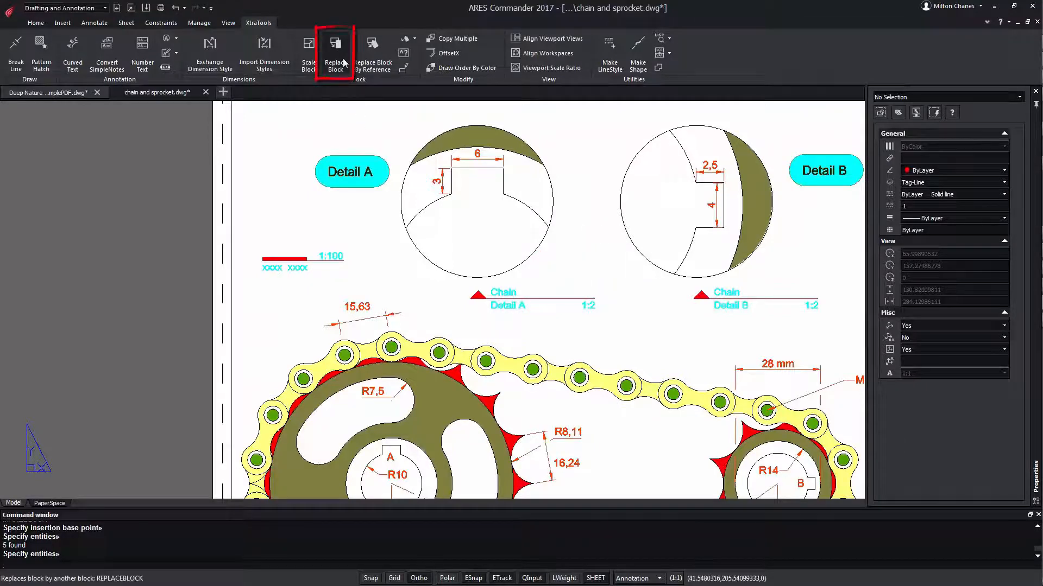
Set Replace Block to swap Tag-View for Tag-View2 with BlockAttributes updated.
{"action": "left_click", "coordinate": [336, 46]}
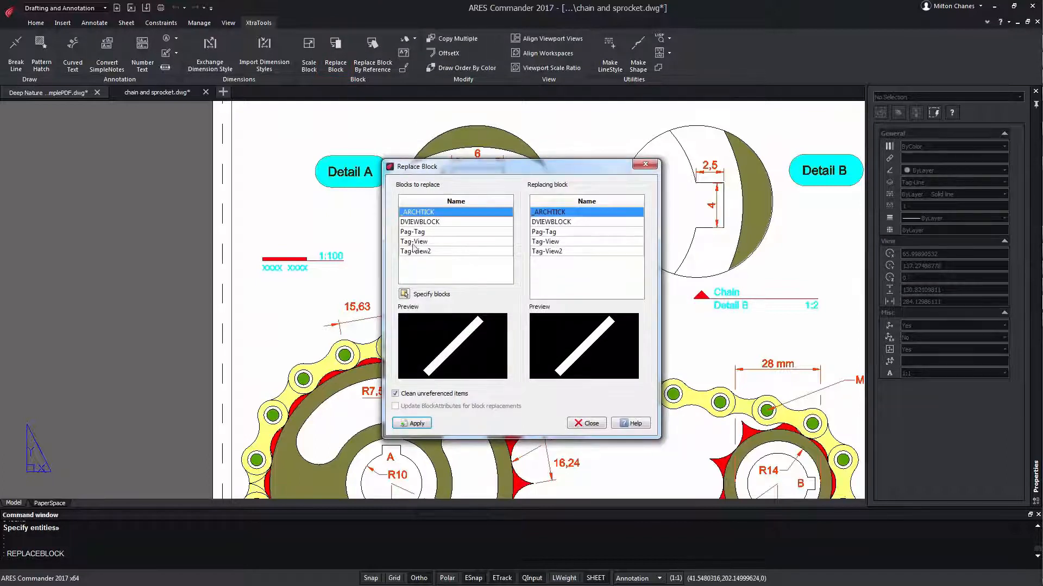
{"action": "left_click", "coordinate": [413, 241]}
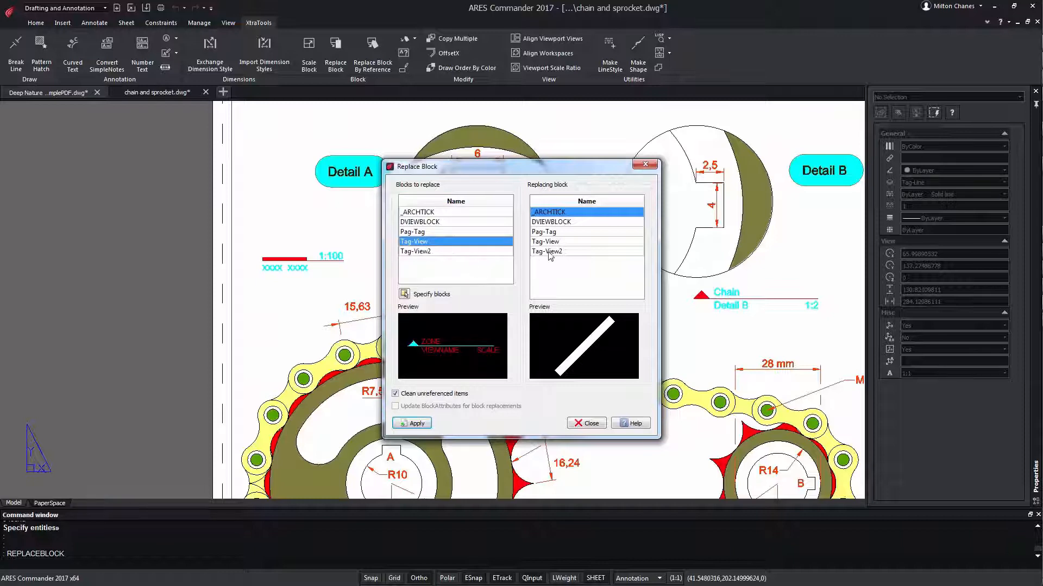
{"action": "left_click", "coordinate": [546, 252]}
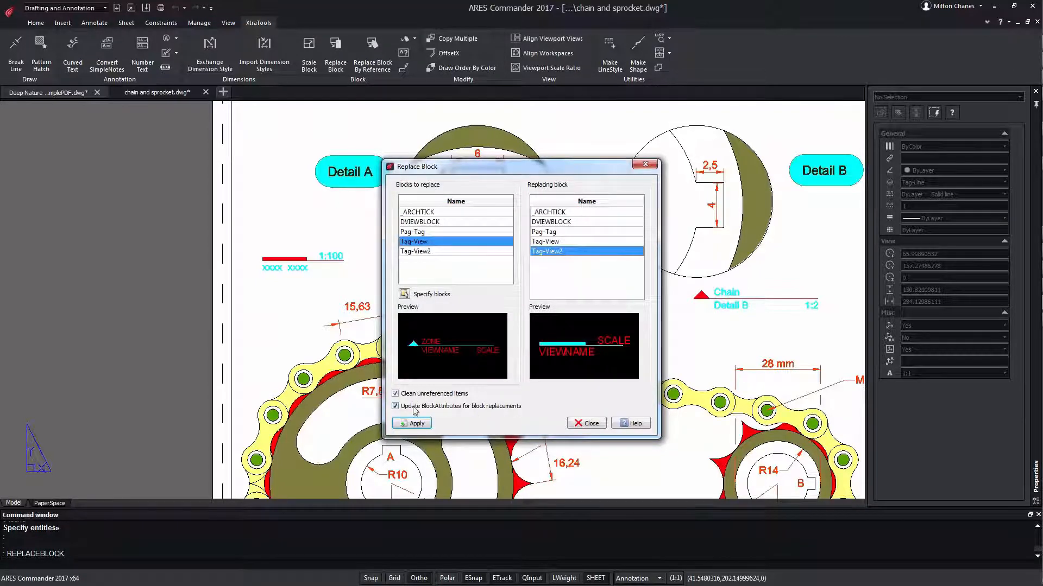
{"action": "mouse_move", "coordinate": [482, 431]}
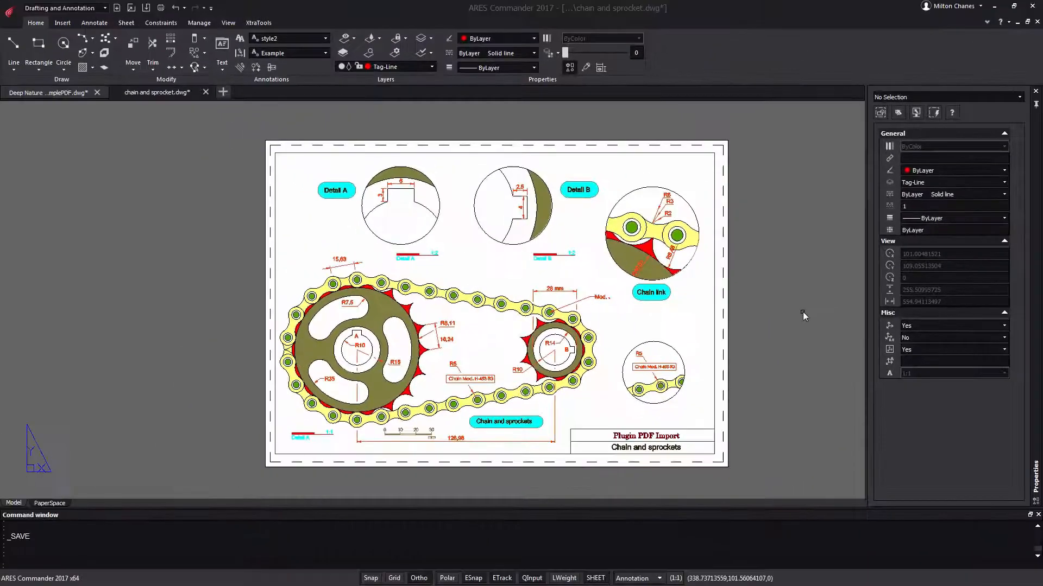
Look up the -MakeBlockAttribute topic in ARES Commander Help.
{"action": "left_click", "coordinate": [998, 22]}
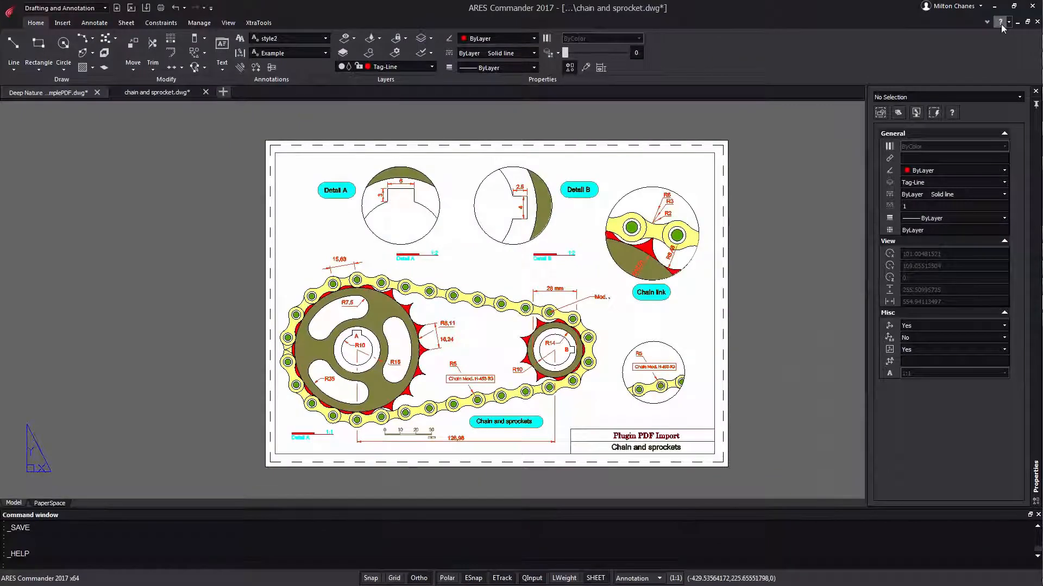
{"action": "left_click", "coordinate": [997, 22]}
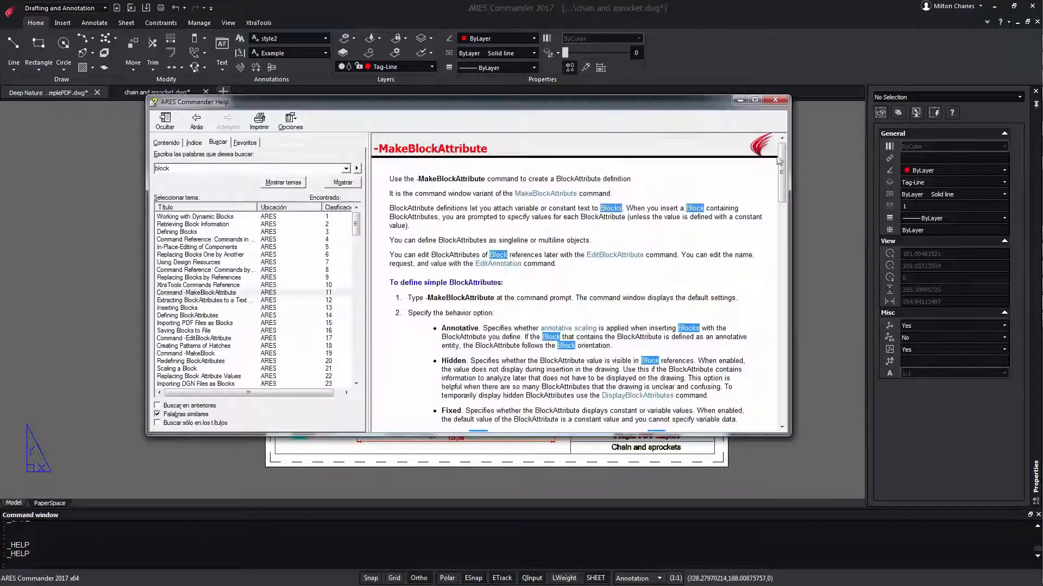